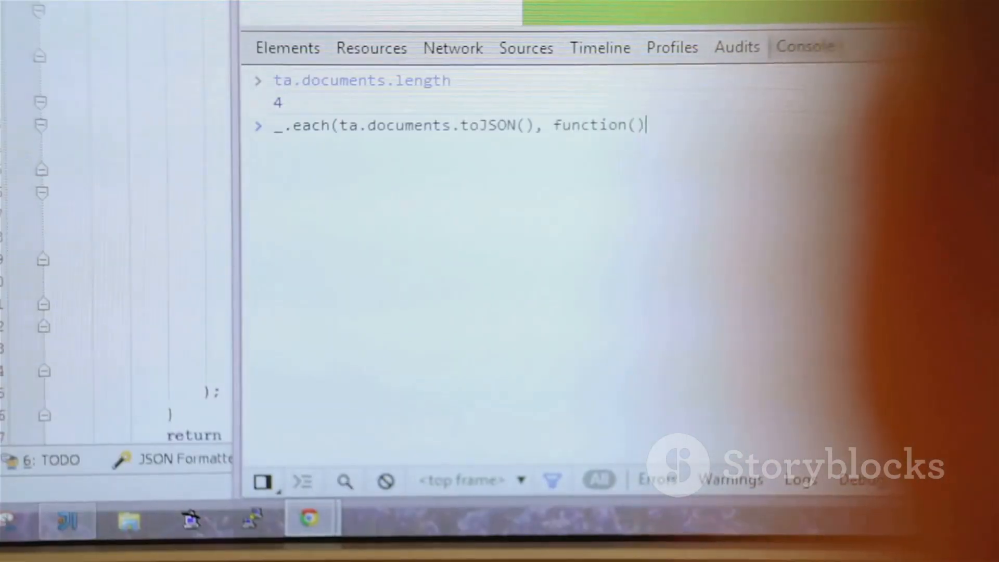
text(el){})
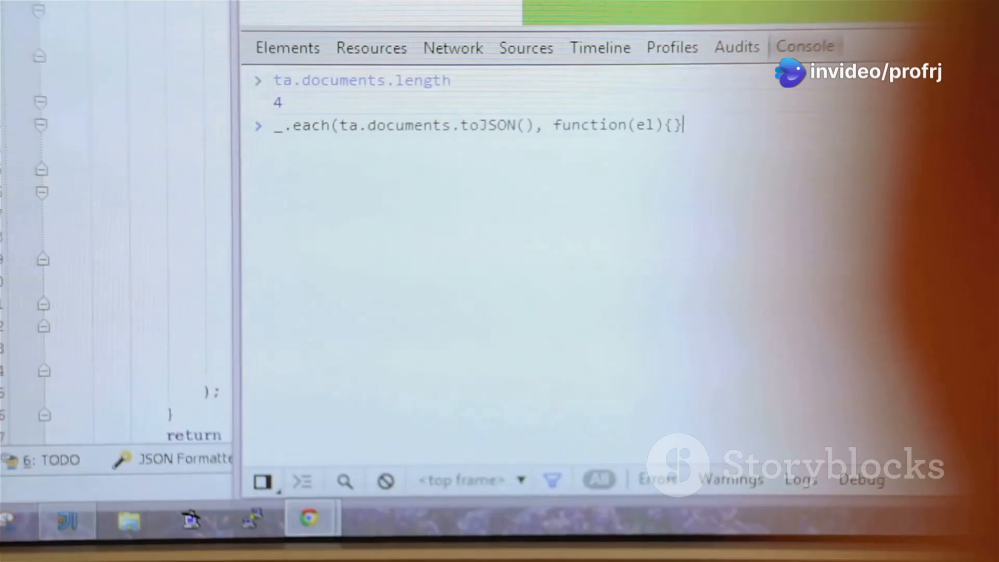